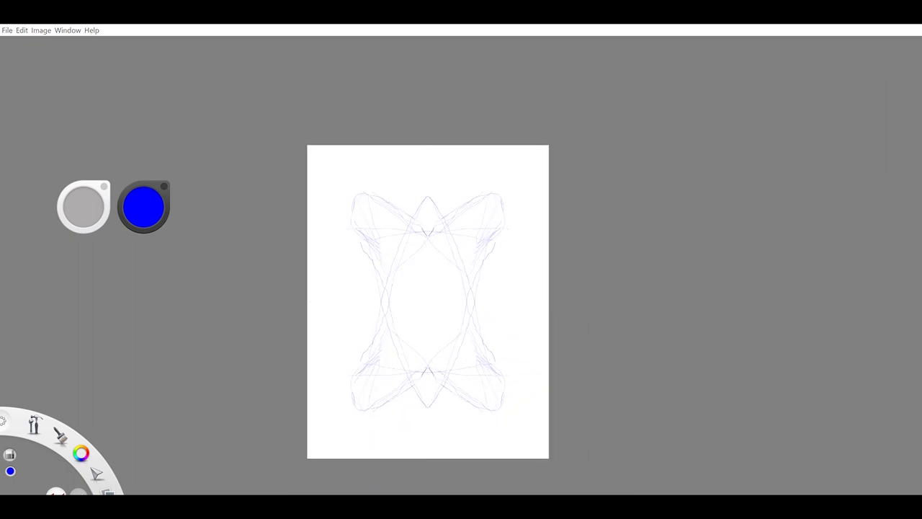
mouse_move(435, 197)
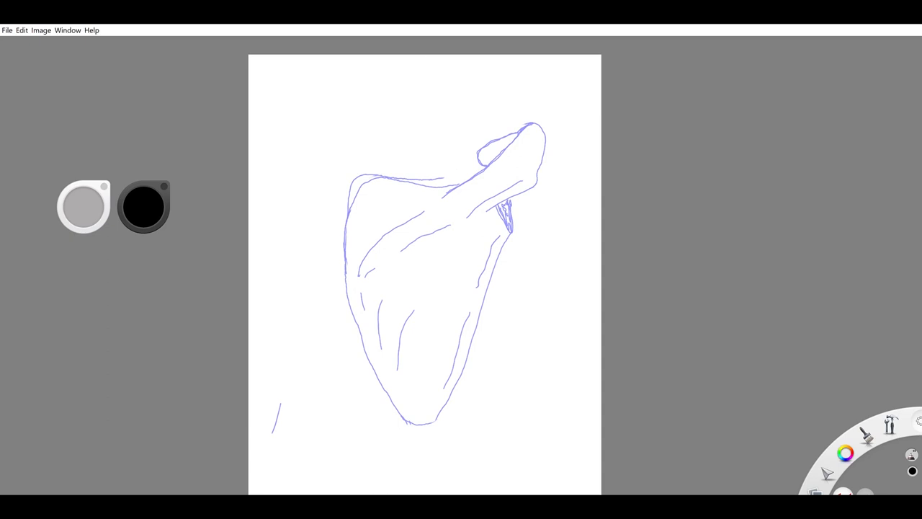
mouse_move(515, 213)
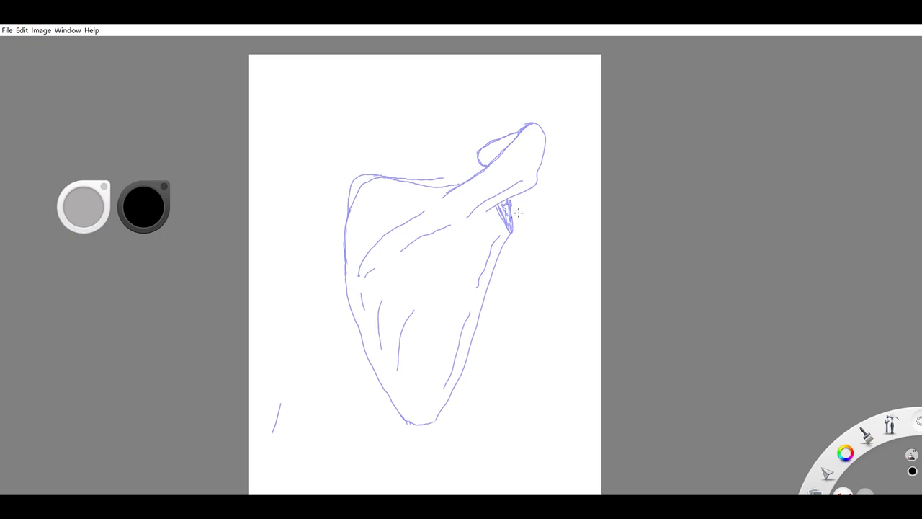
Step: Ink the acromion tip, trace the scapula border in thick black, and add dashed lines along the spine
left_click_drag(504, 191, 507, 231)
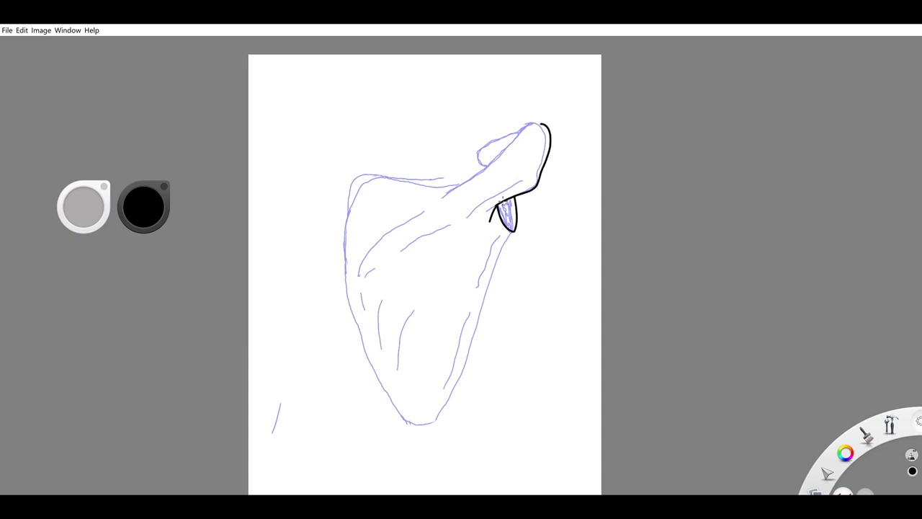
left_click_drag(535, 127, 426, 209)
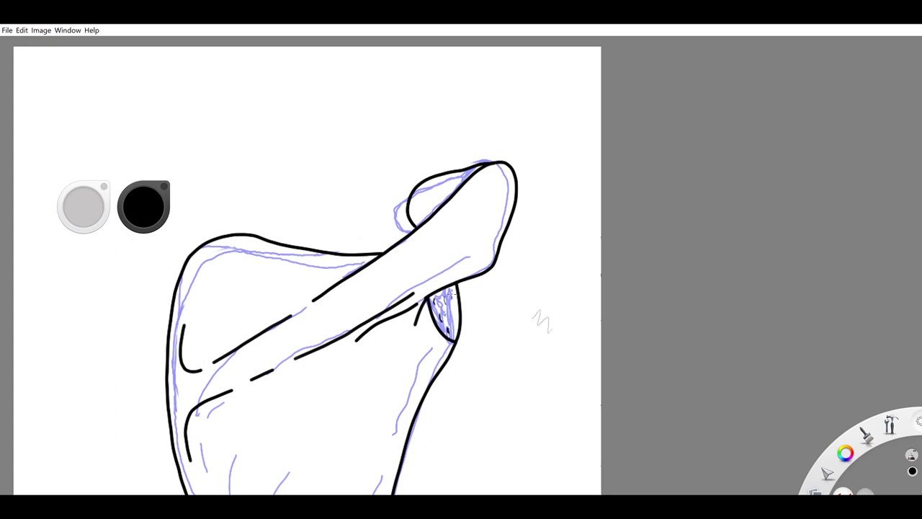
left_click_drag(440, 296, 454, 331)
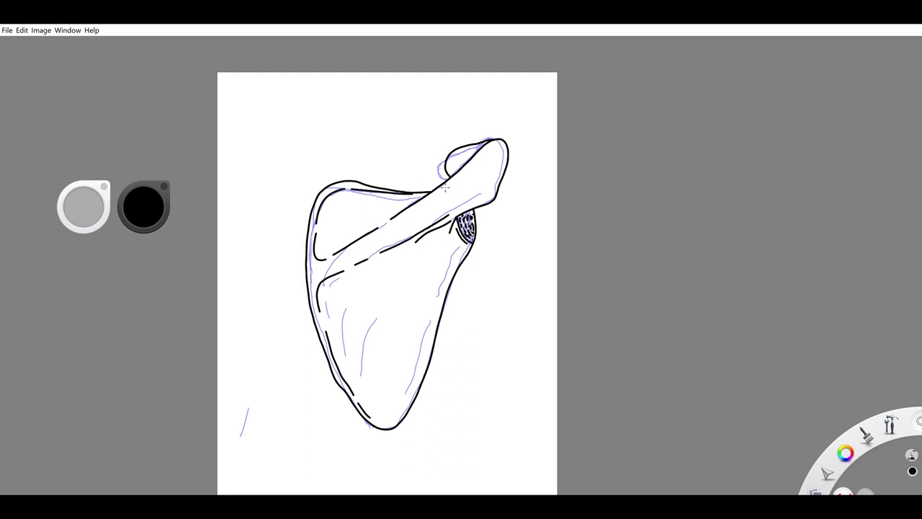
mouse_move(487, 398)
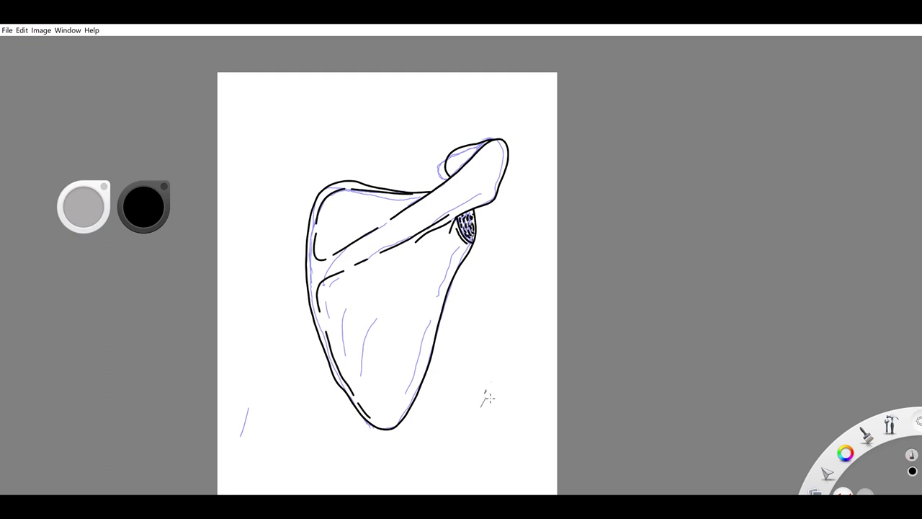
mouse_move(410, 412)
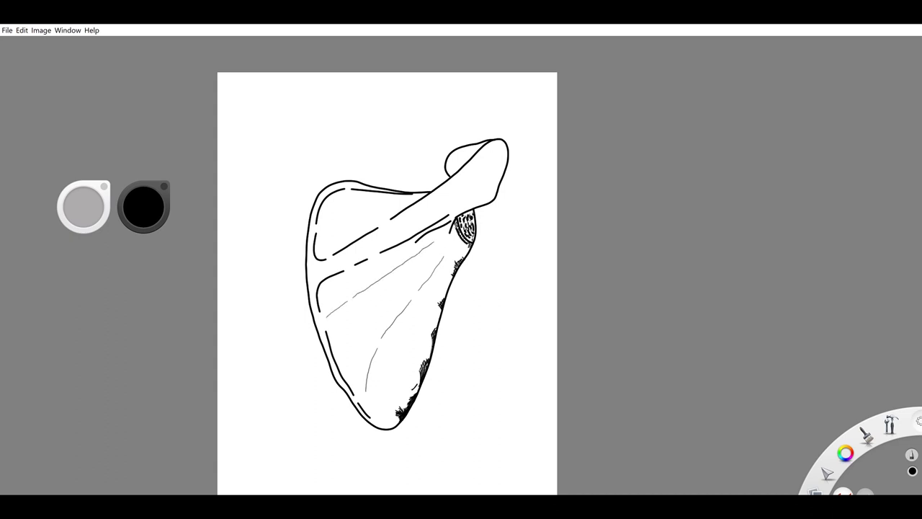
Step: Stipple black dots along the lower outer border of the scapula
left_click_drag(372, 213, 353, 231)
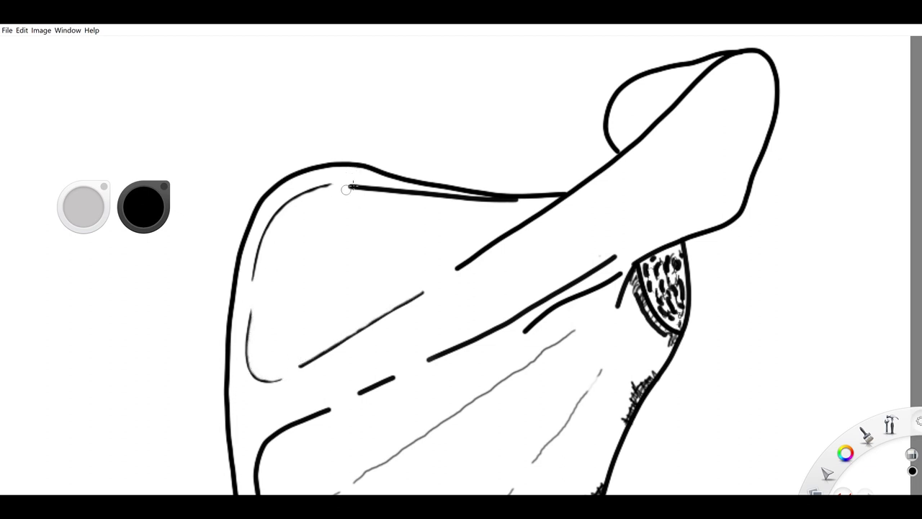
Step: Trace a finer black outline along the top of the scapula
left_click_drag(346, 190, 564, 194)
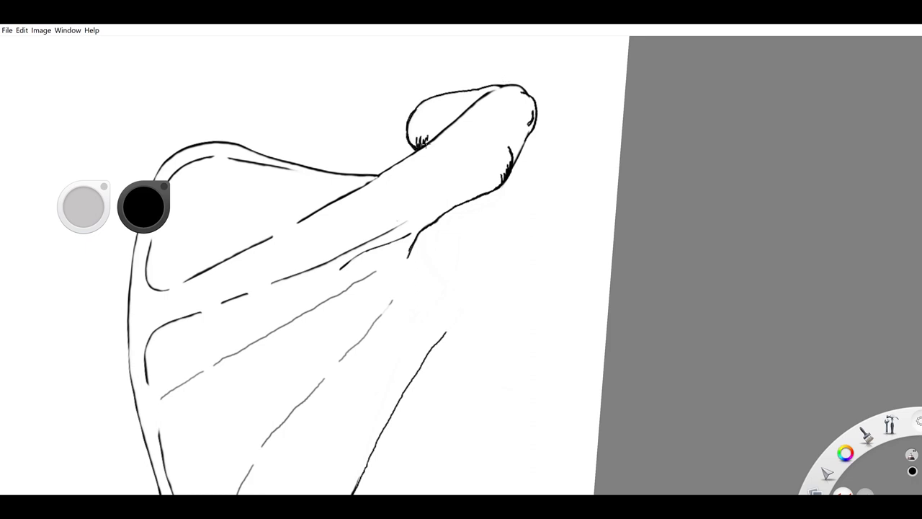
Step: Retrace the acromion outline thinly and stipple texture onto the acromion
left_click_drag(425, 137, 453, 116)
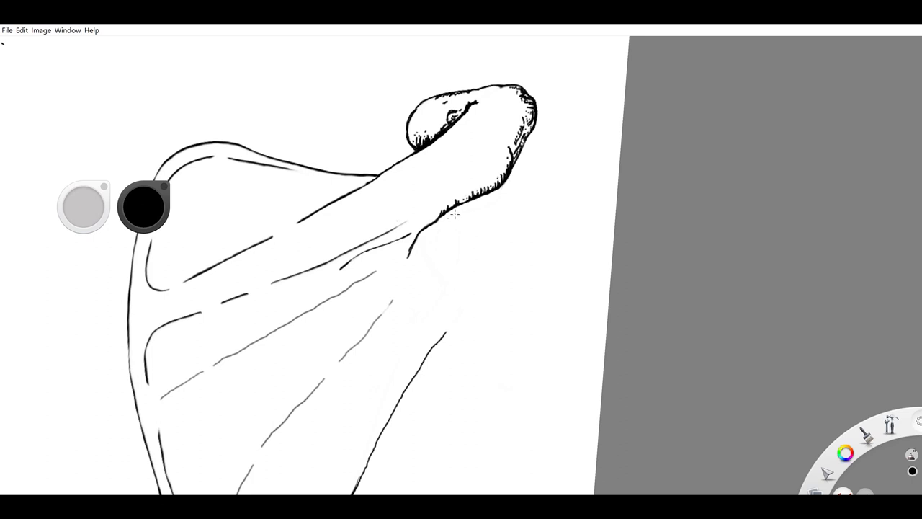
left_click_drag(449, 216, 464, 320)
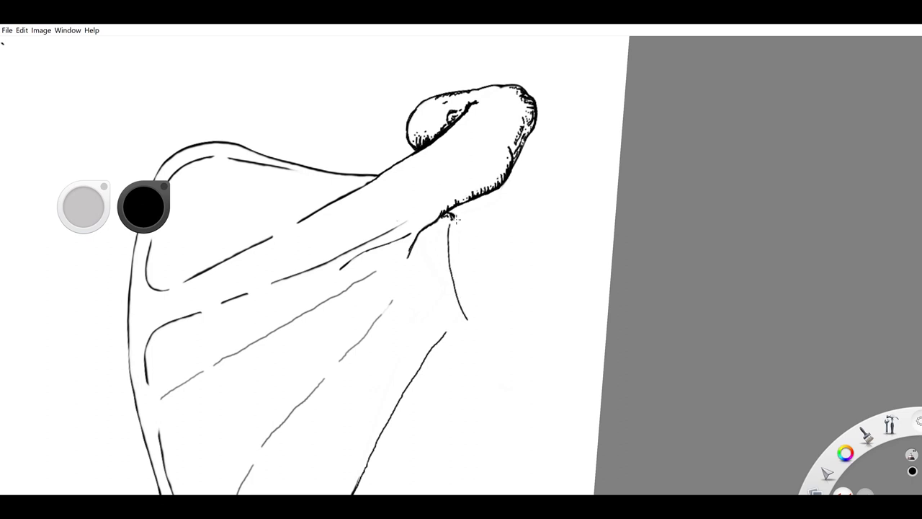
Step: Ink the outer border below the spine and stipple beside the dark vertical band
left_click_drag(450, 219, 454, 329)
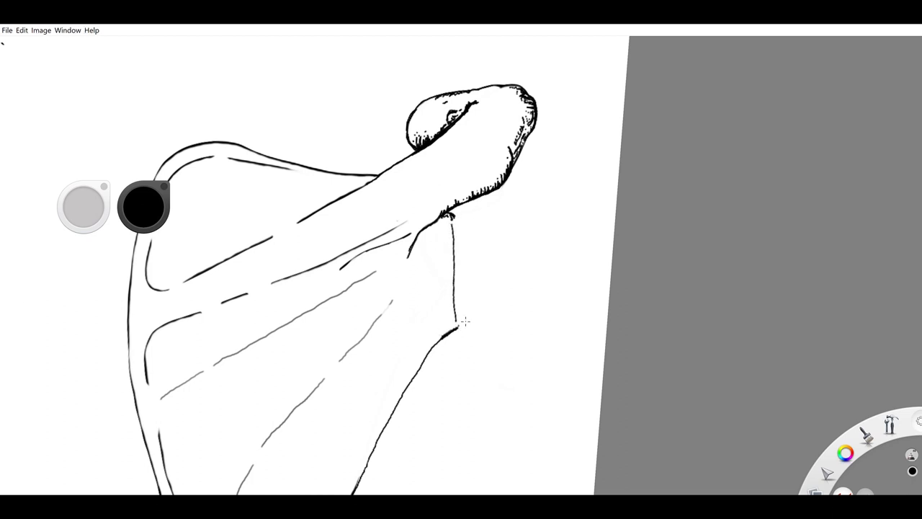
left_click_drag(449, 219, 458, 329)
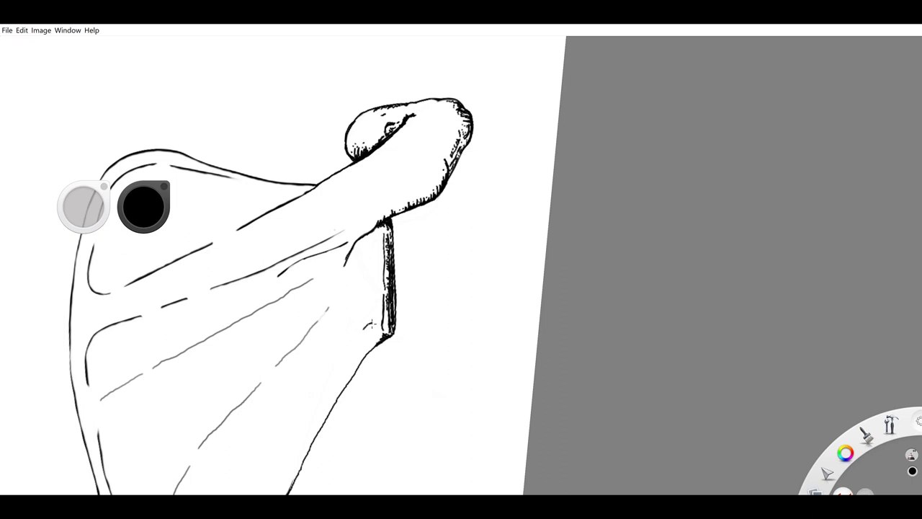
left_click_drag(367, 320, 363, 360)
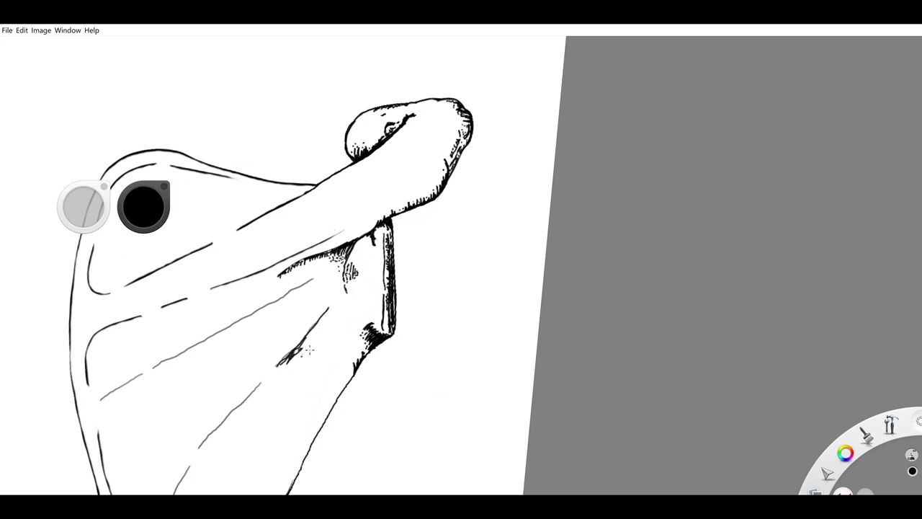
Step: Shade along the blade's left border with black hatching
left_click_drag(303, 352, 97, 403)
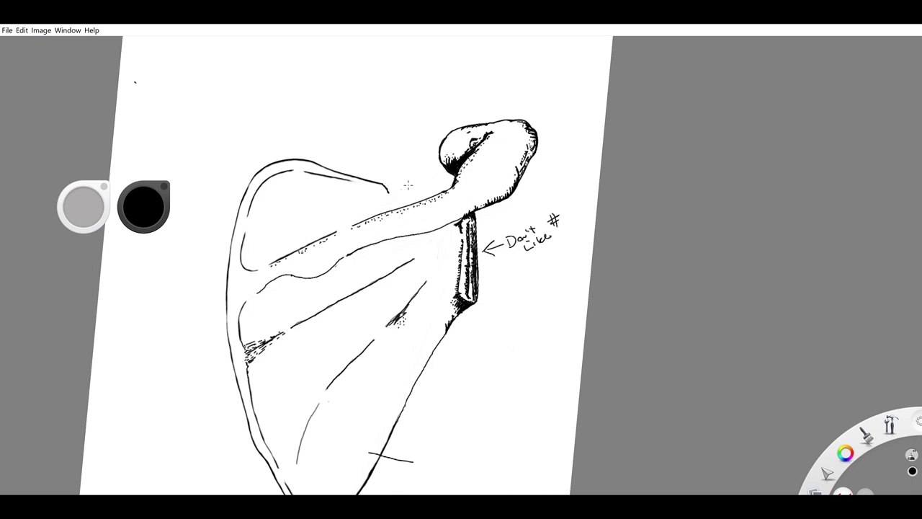
Step: Thicken and shade the upper fossa outline in heavy black ink
left_click_drag(389, 194, 433, 155)
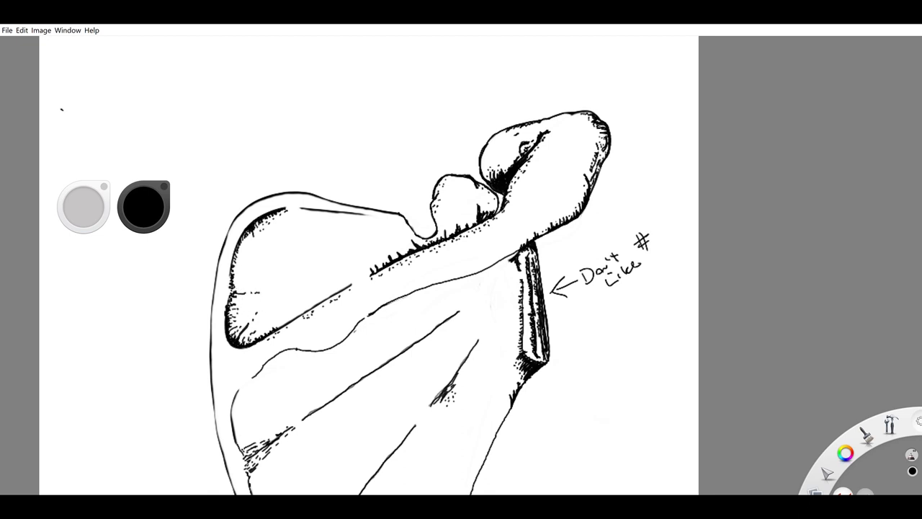
Step: Stipple dots inside the upper fossa just above the spine
left_click_drag(296, 211, 391, 213)
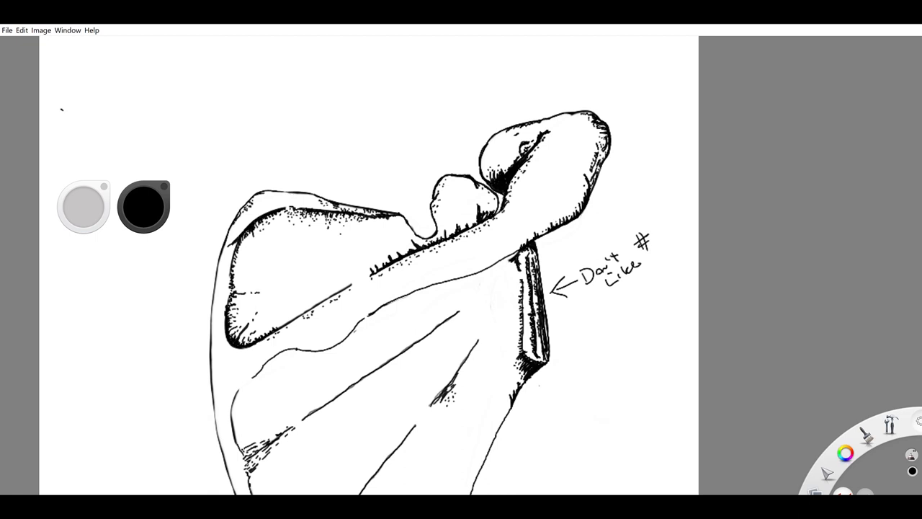
mouse_move(357, 279)
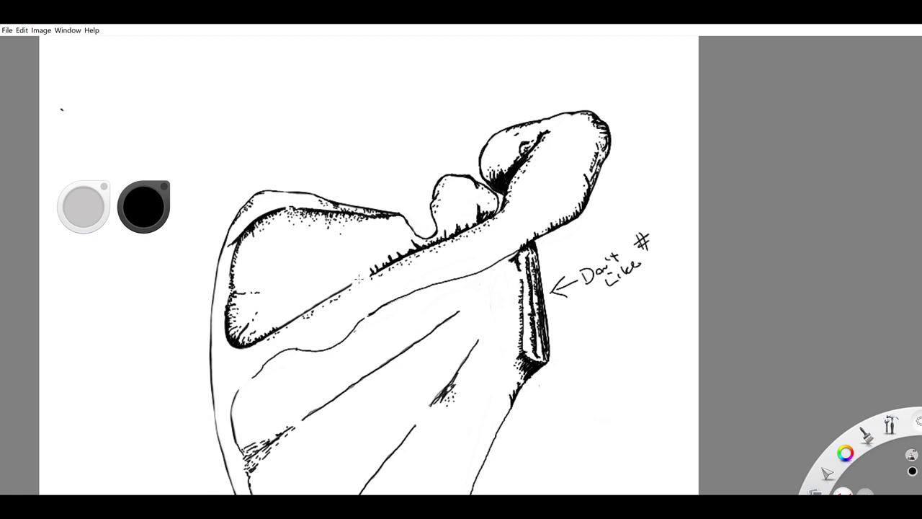
left_click_drag(332, 288, 360, 281)
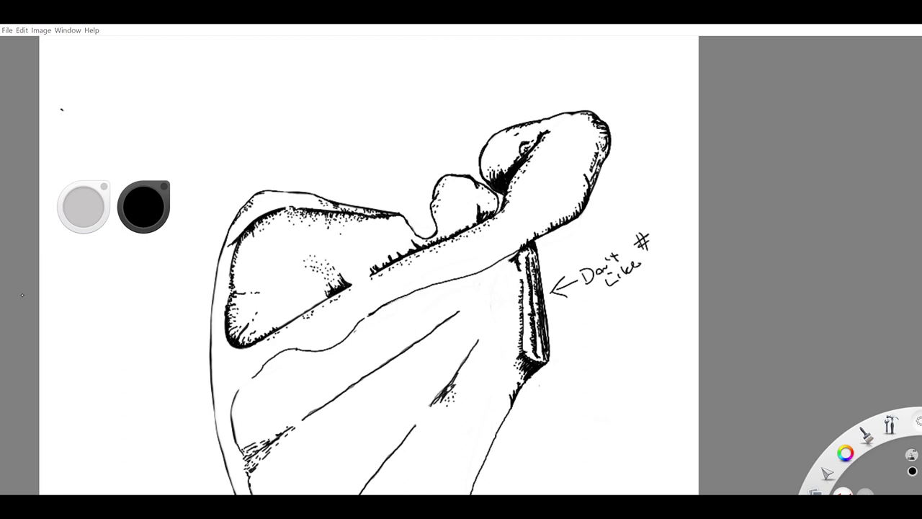
Step: Darken the left border of the lower blade with thick black ink
left_click(329, 272)
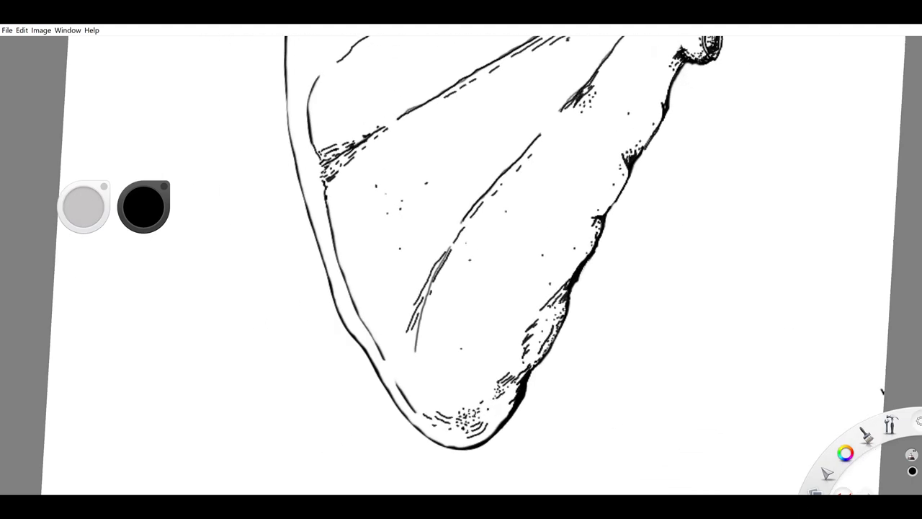
left_click_drag(323, 205, 389, 350)
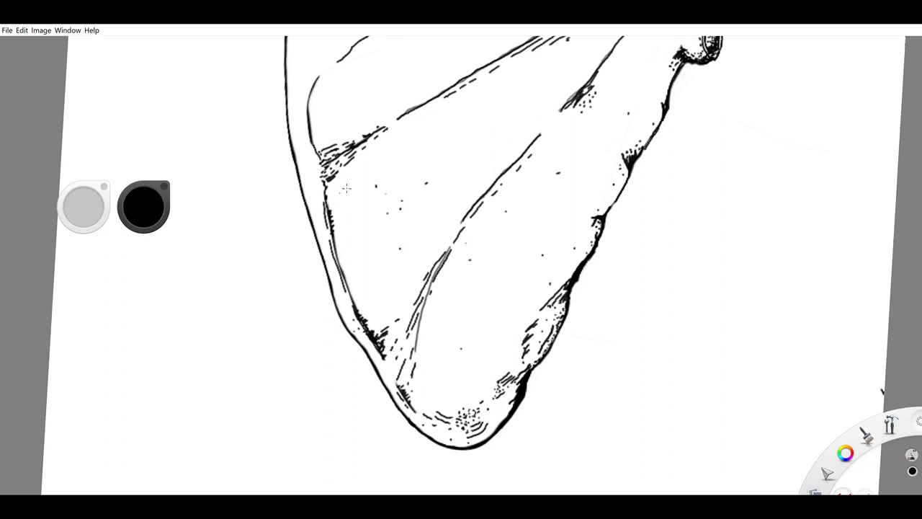
Step: Dab a stipple mark on the scapula near the spine with the black brush
left_click(334, 187)
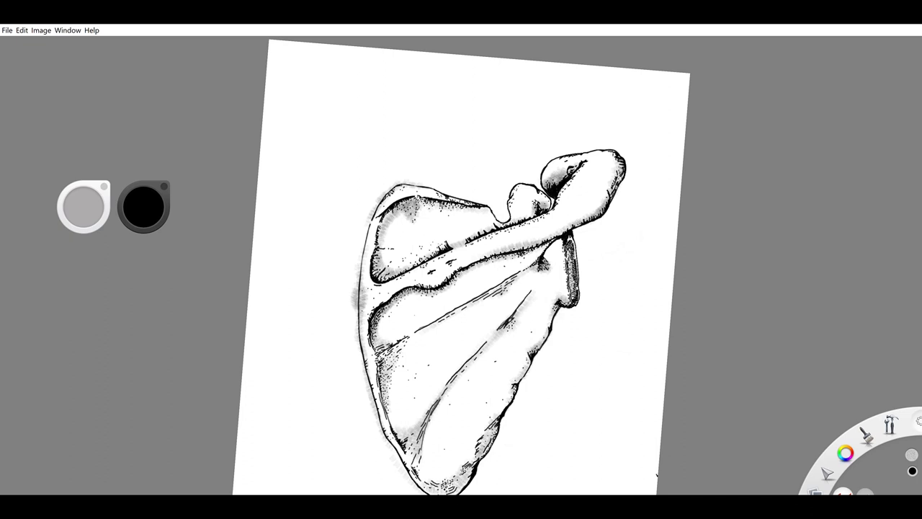
mouse_move(288, 291)
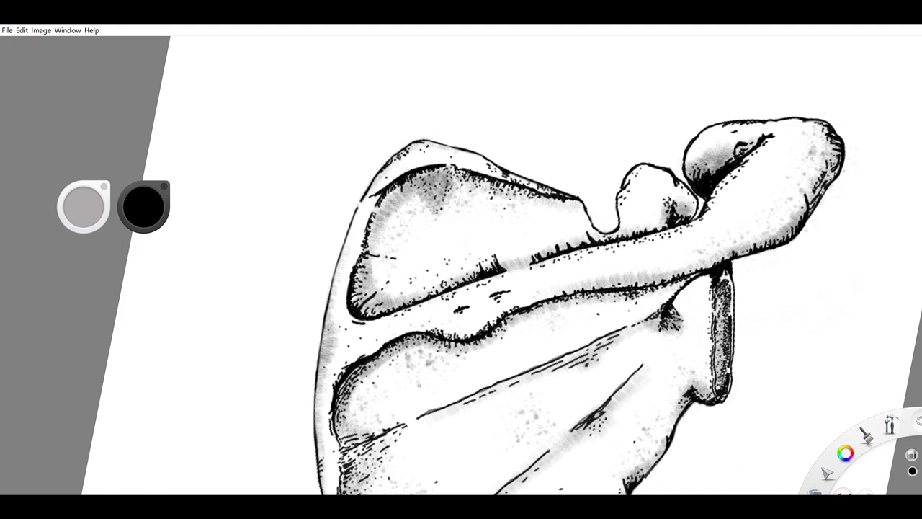
mouse_move(851, 203)
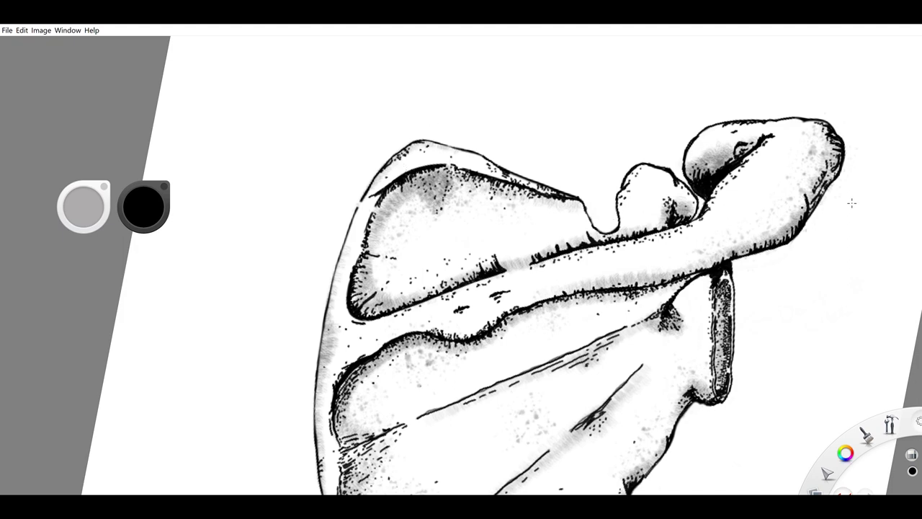